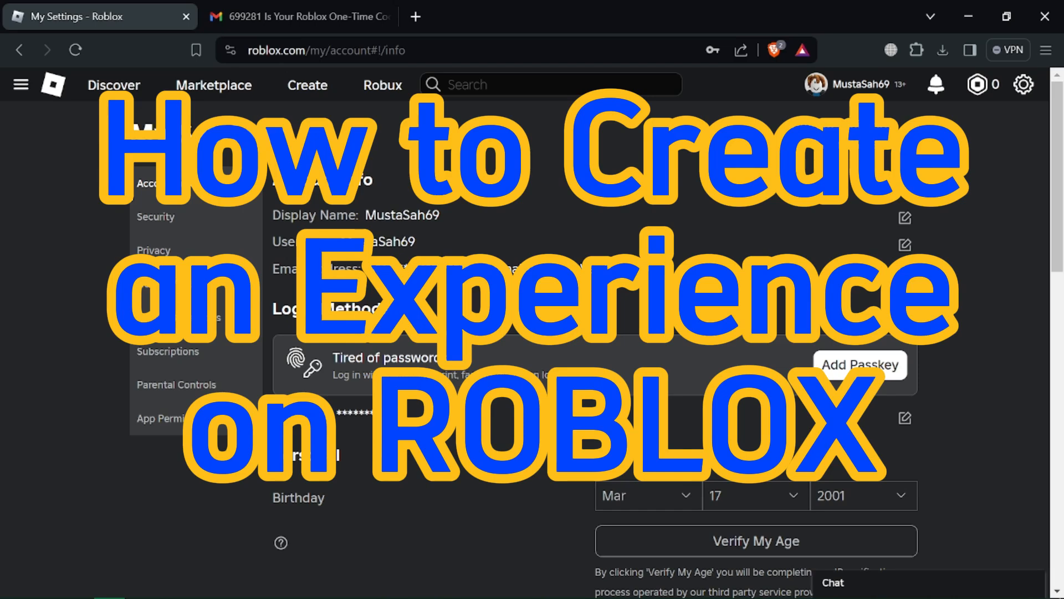
# - Open the Roblox Creator Hub from the Create link in the top navigation
pyautogui.click(306, 85)
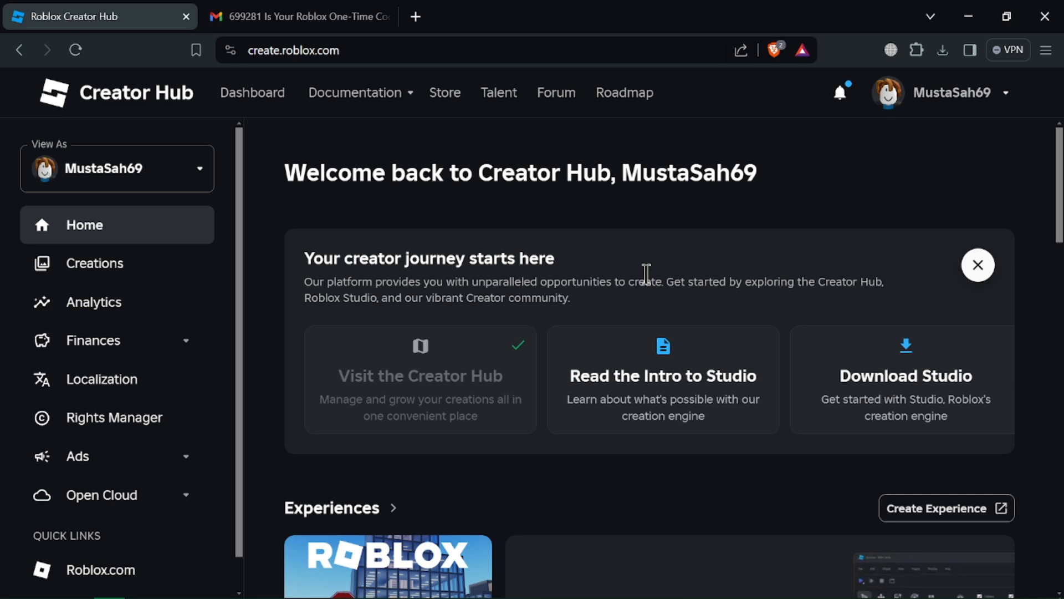
pyautogui.click(946, 508)
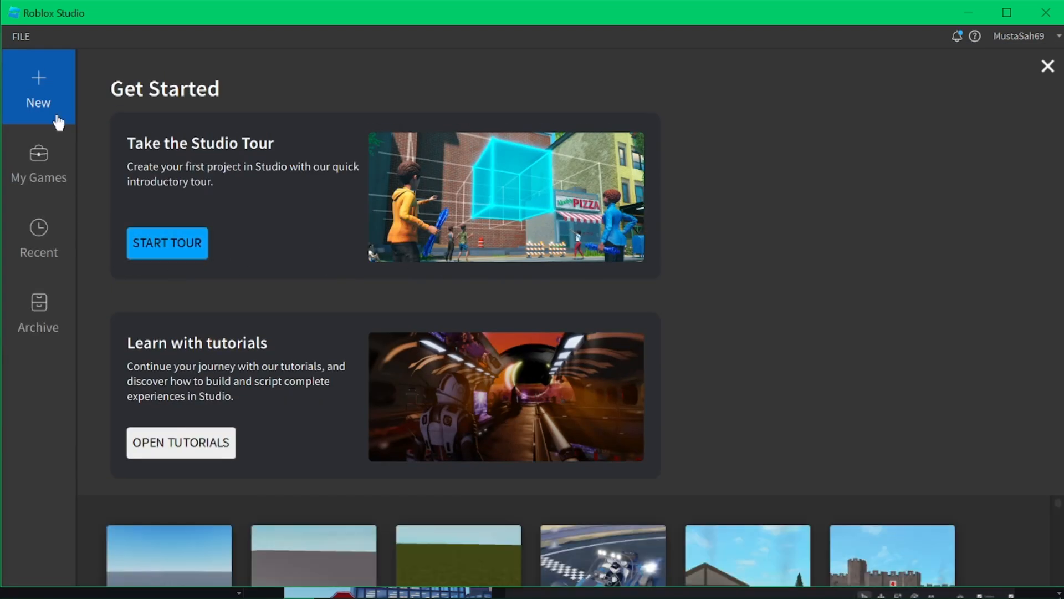
pyautogui.moveTo(618, 526)
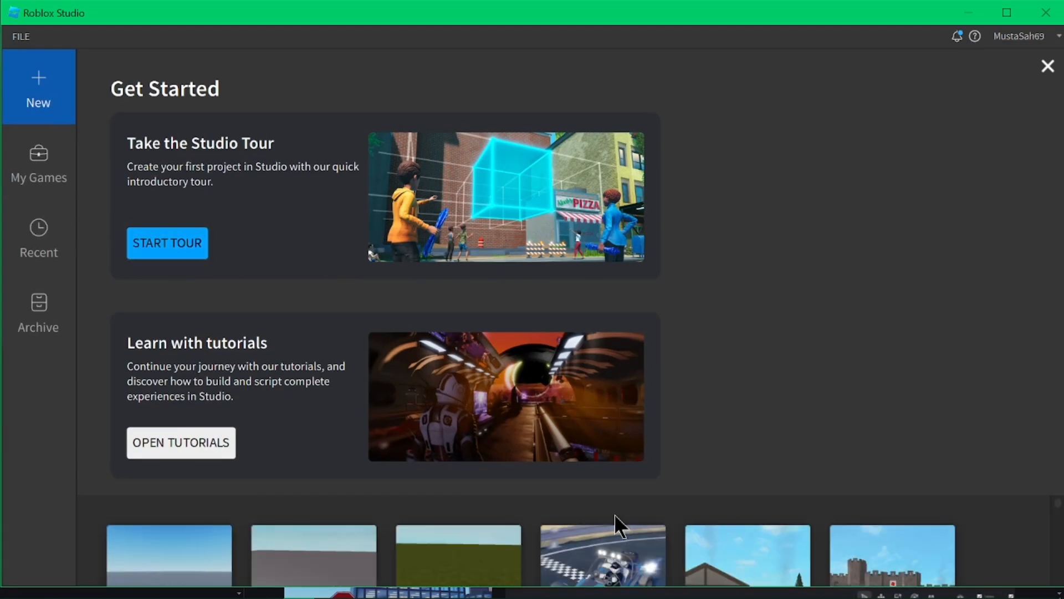
pyautogui.moveTo(961, 511)
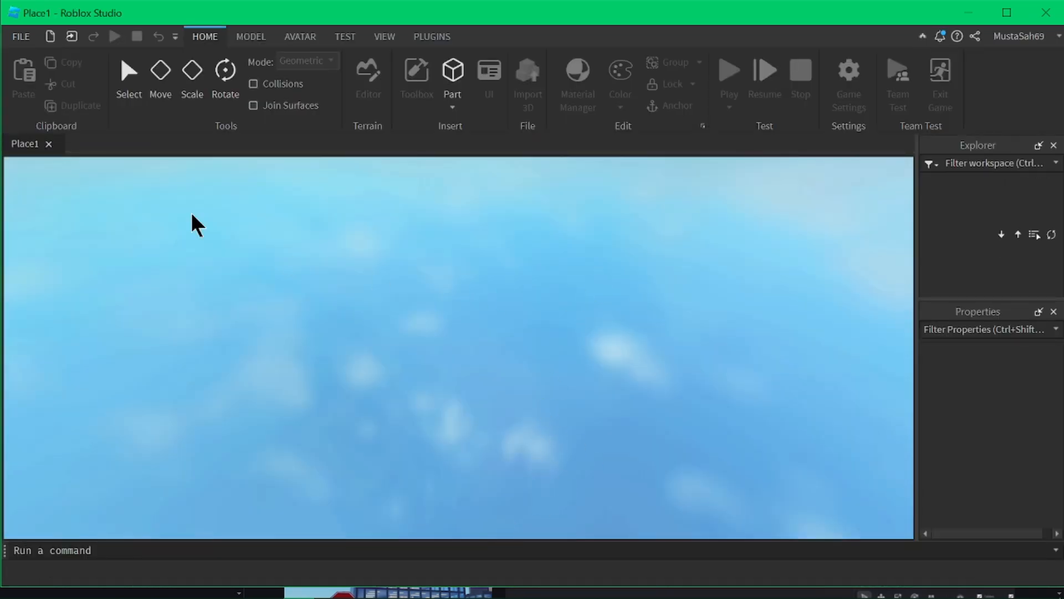
# - Let the castle template load, then open the terrain editing tools
pyautogui.click(160, 75)
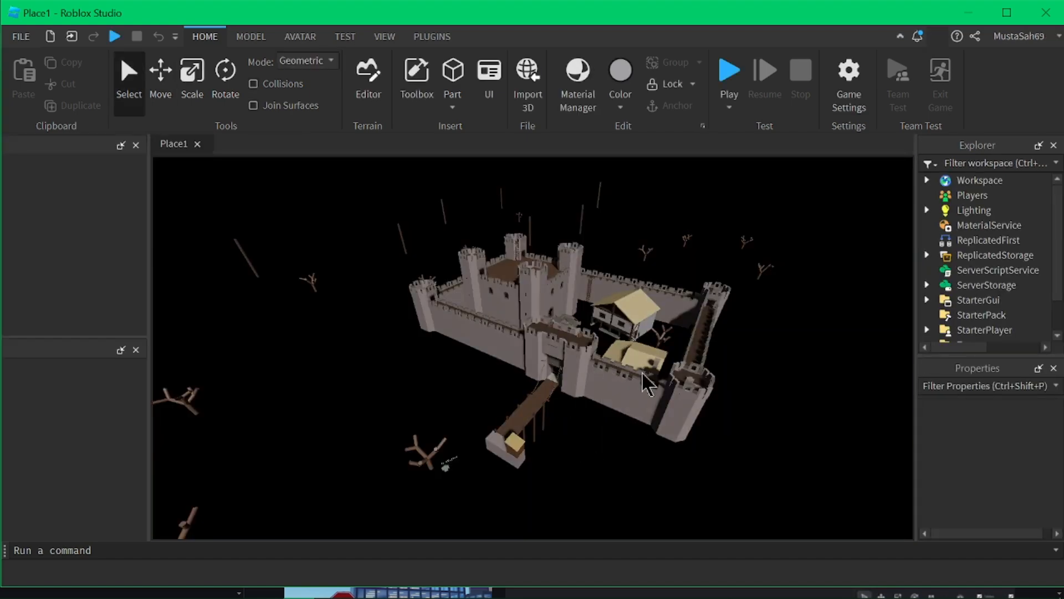
pyautogui.click(368, 75)
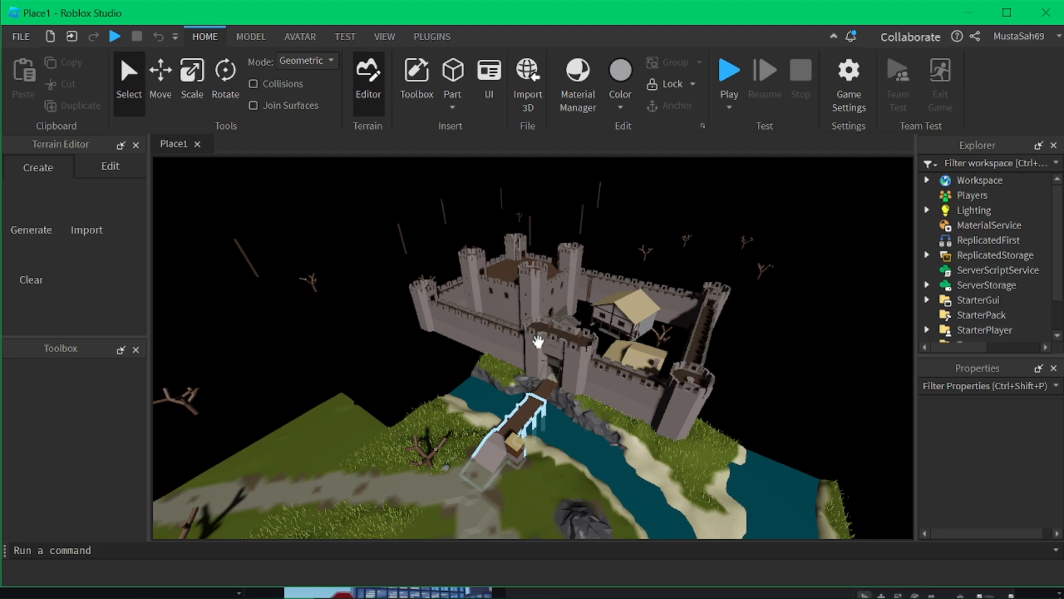